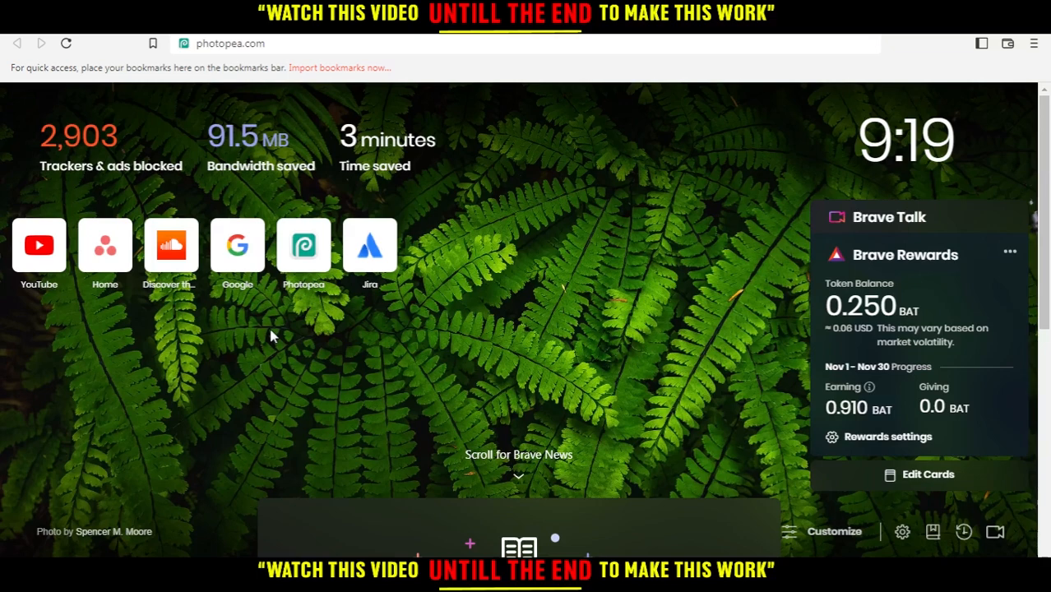
pyautogui.moveTo(294, 69)
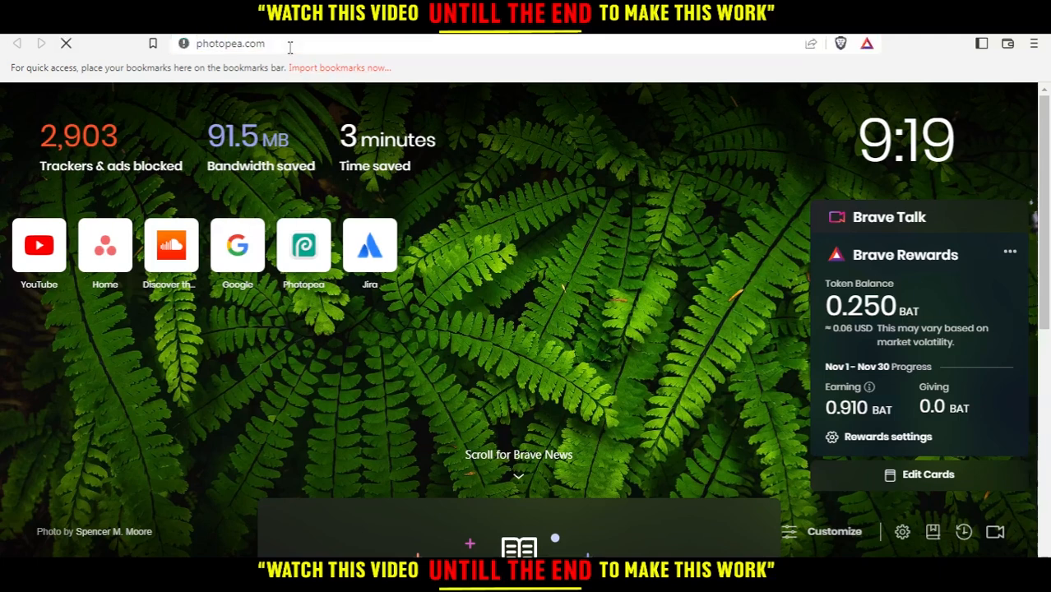
pyautogui.click(302, 245)
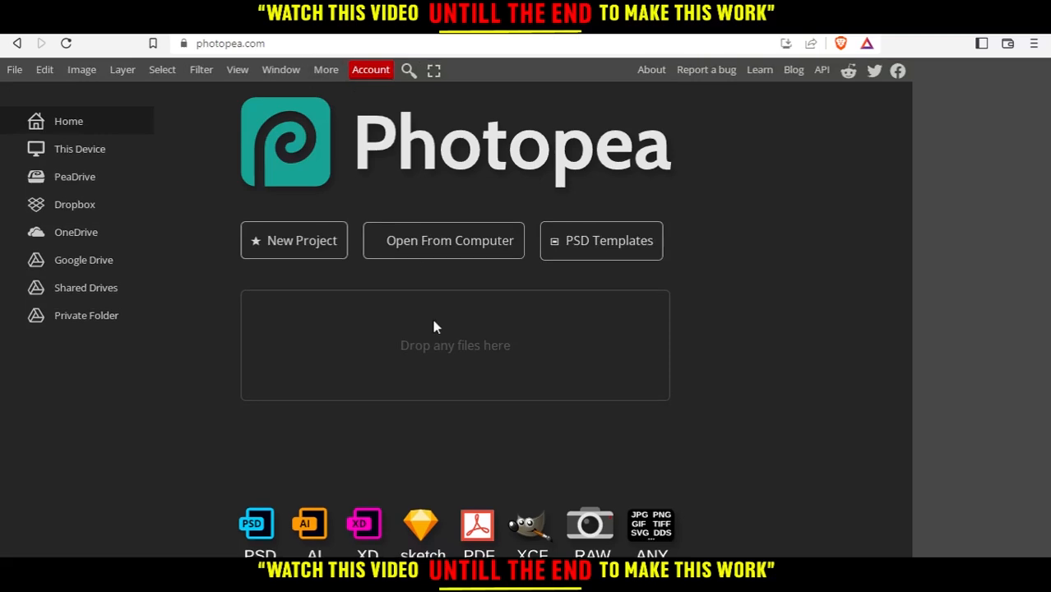
pyautogui.moveTo(450, 272)
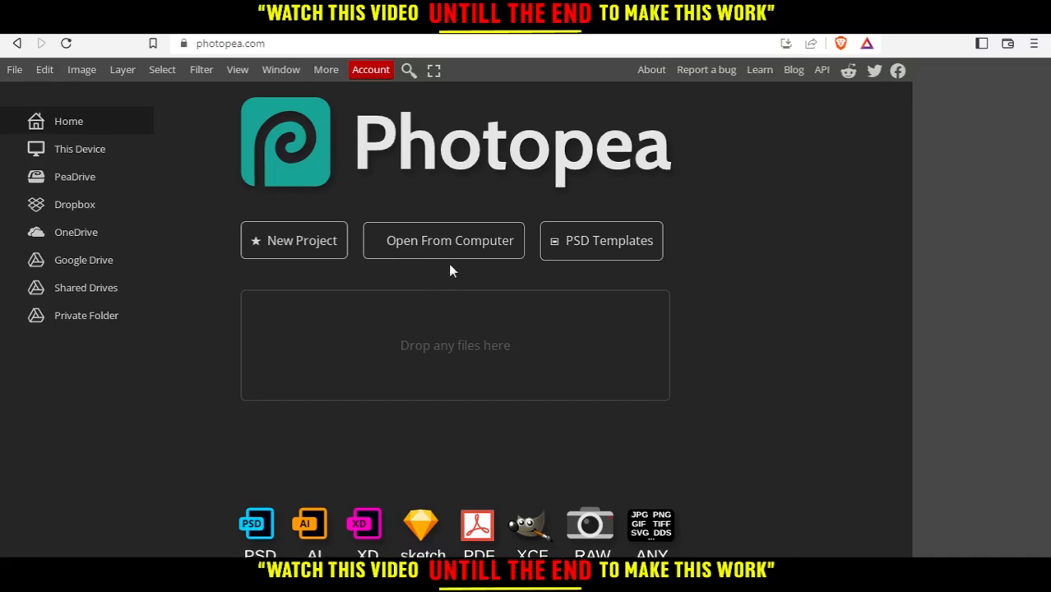
pyautogui.moveTo(480, 245)
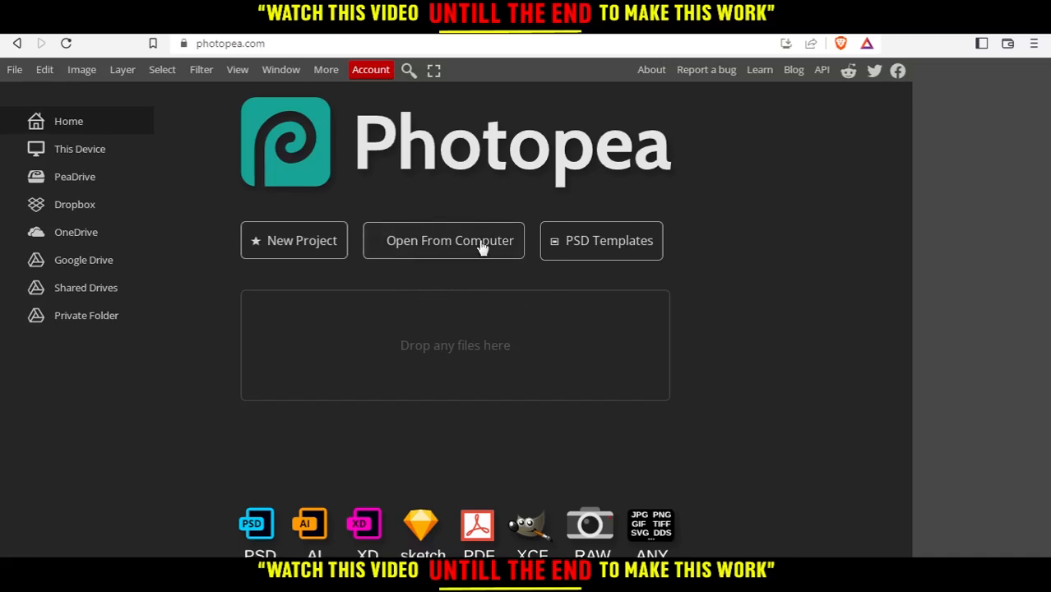
pyautogui.moveTo(281, 214)
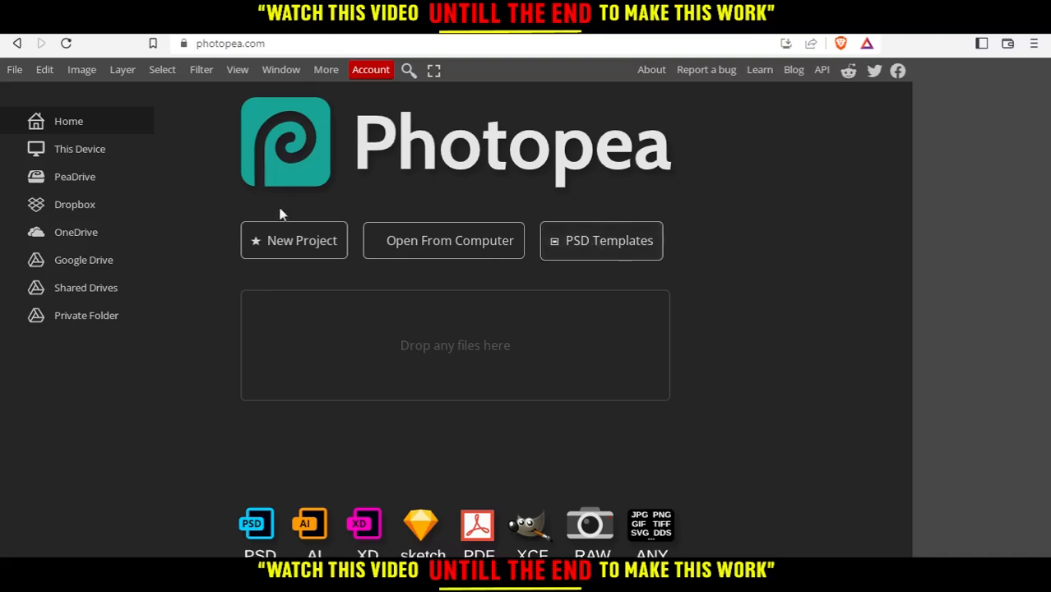
# Step: Start a new project from the 'I Saw The Sign.' red berries template
pyautogui.click(293, 240)
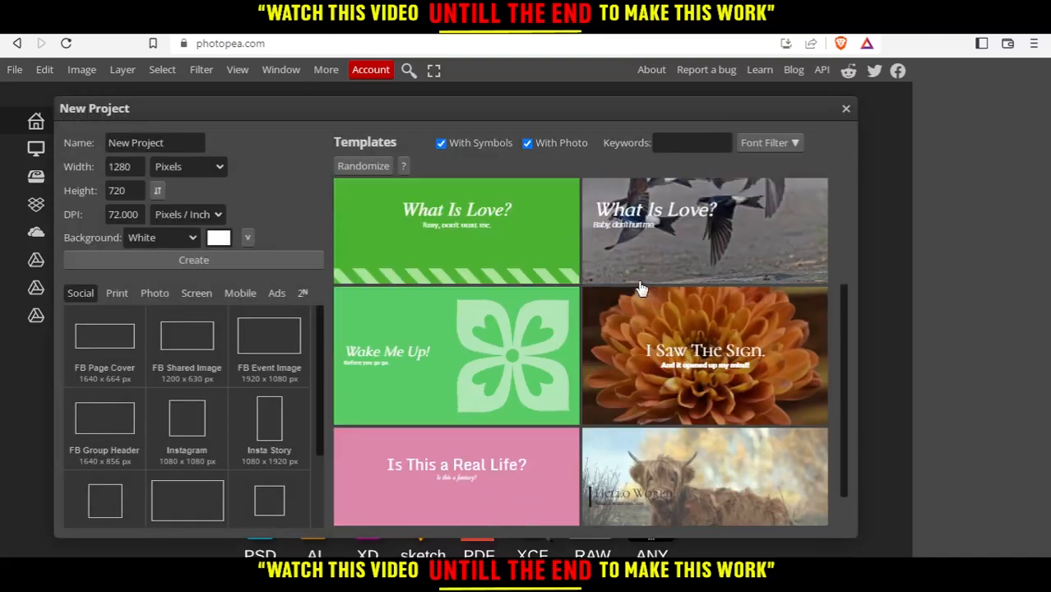
pyautogui.scroll(-3)
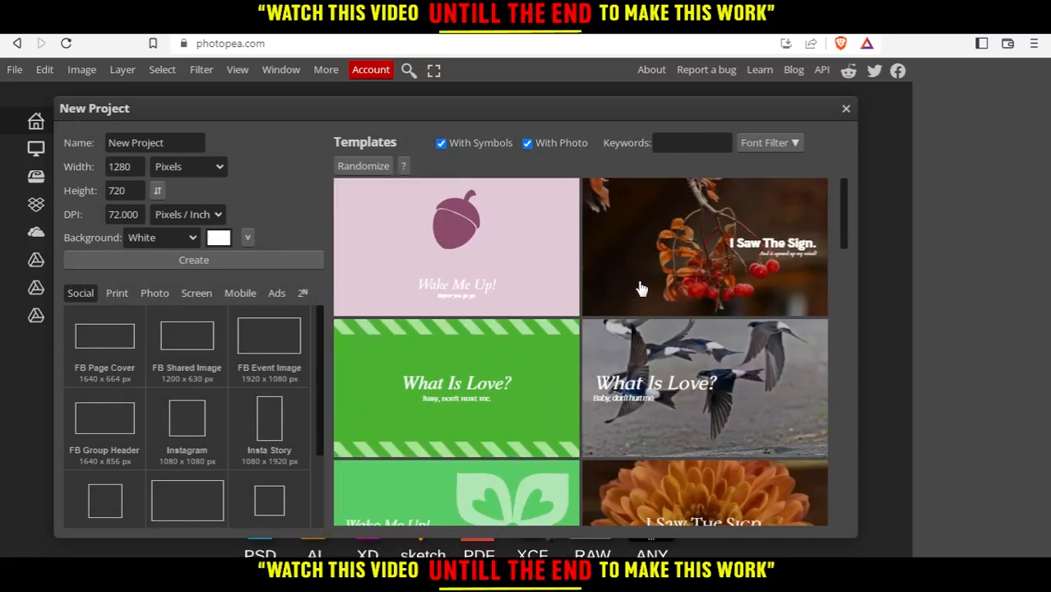
pyautogui.moveTo(670, 250)
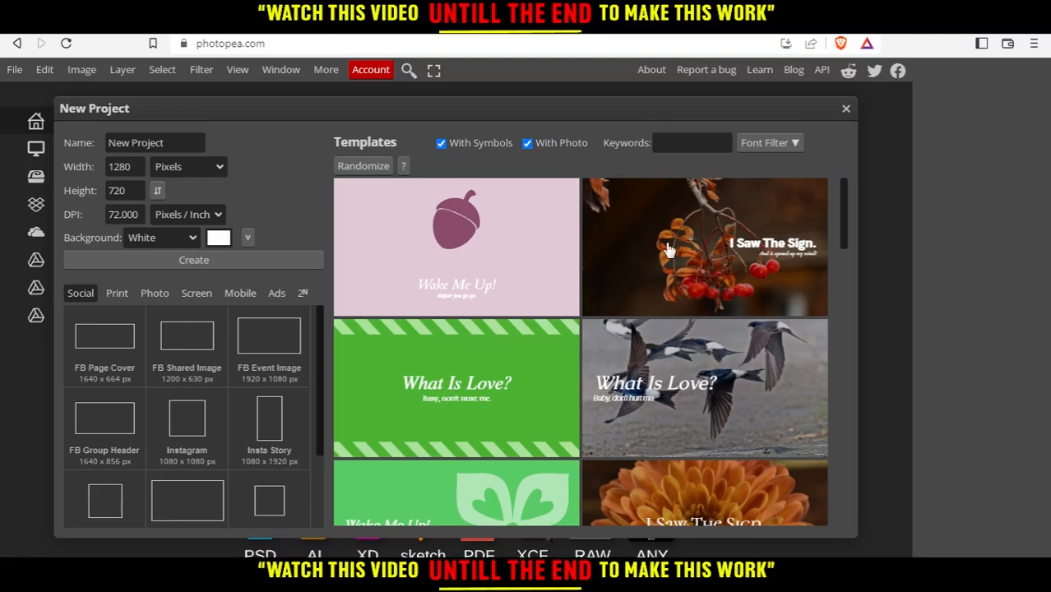
pyautogui.click(704, 247)
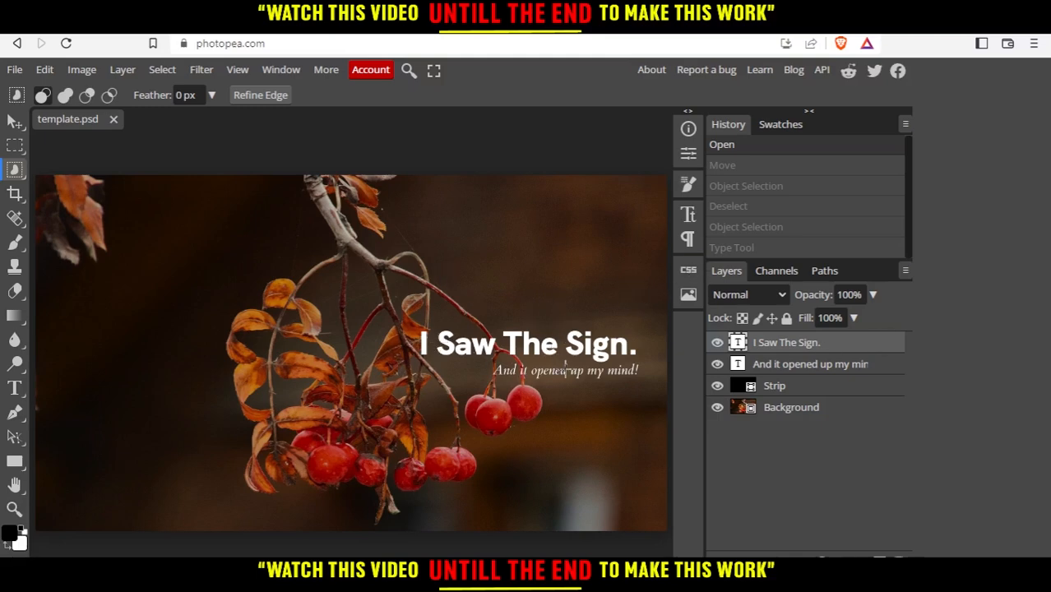
pyautogui.moveTo(572, 299)
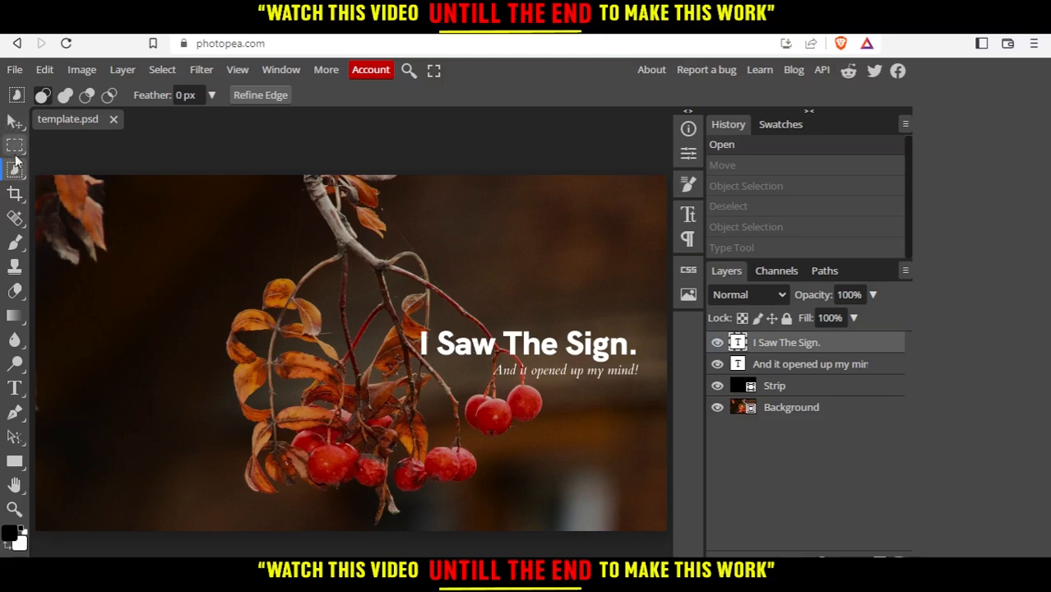
# Step: Select the 'I Saw The Sign.' headline on the canvas with Object Selection
pyautogui.click(15, 169)
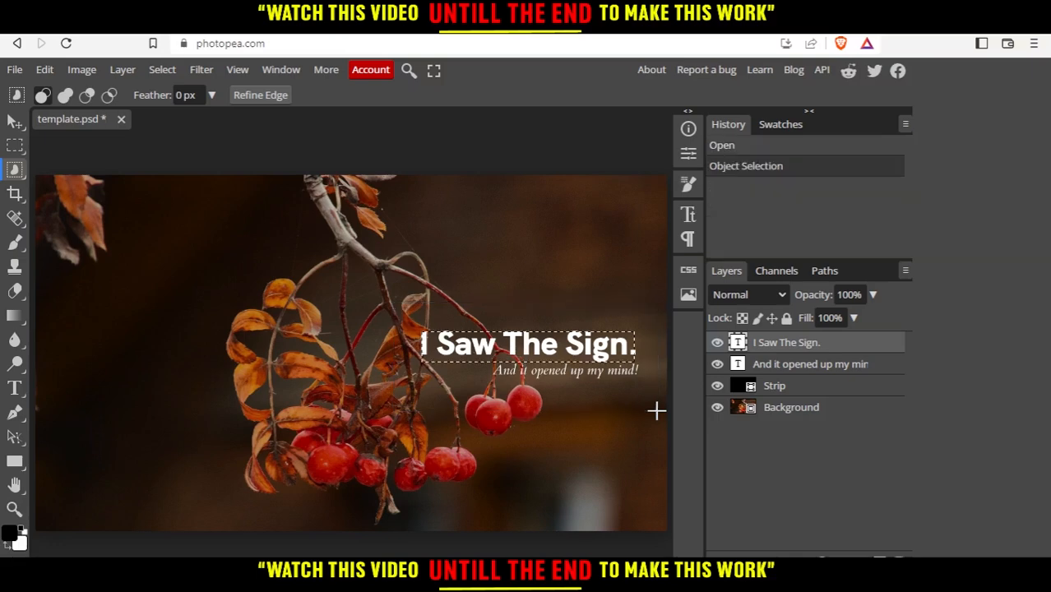
pyautogui.moveTo(481, 349)
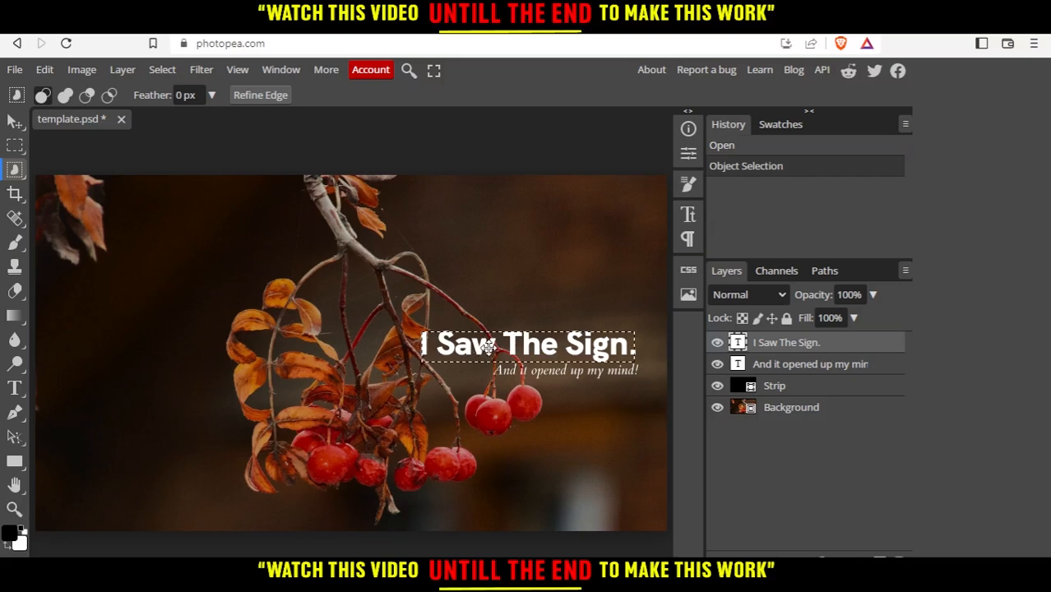
pyautogui.moveTo(688, 216)
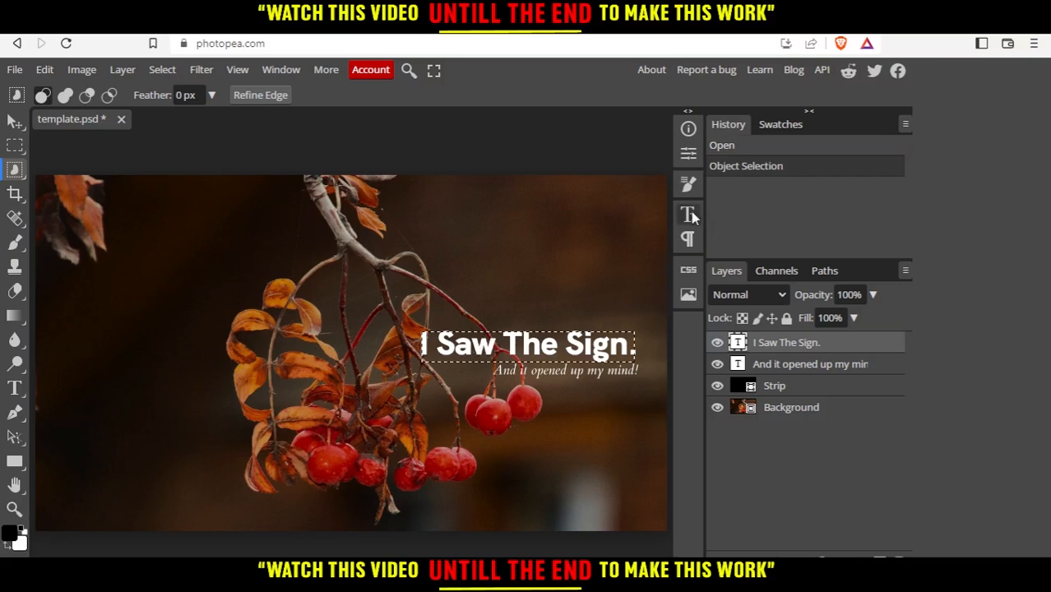
# Step: Apply Faux Bold to the headline in the Character panel, then show Paragraph settings
pyautogui.click(688, 214)
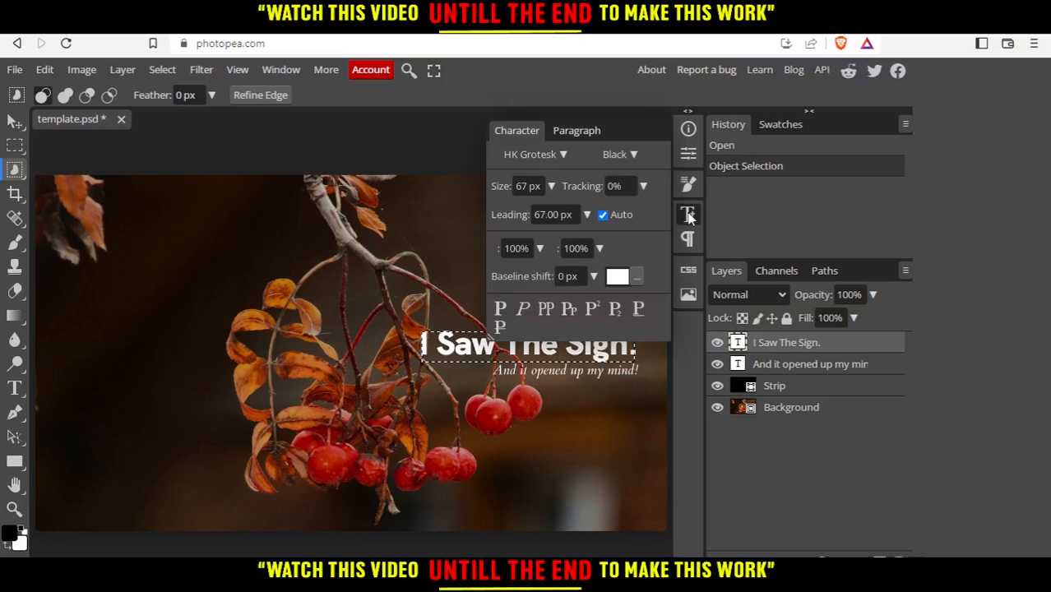
pyautogui.moveTo(688, 220)
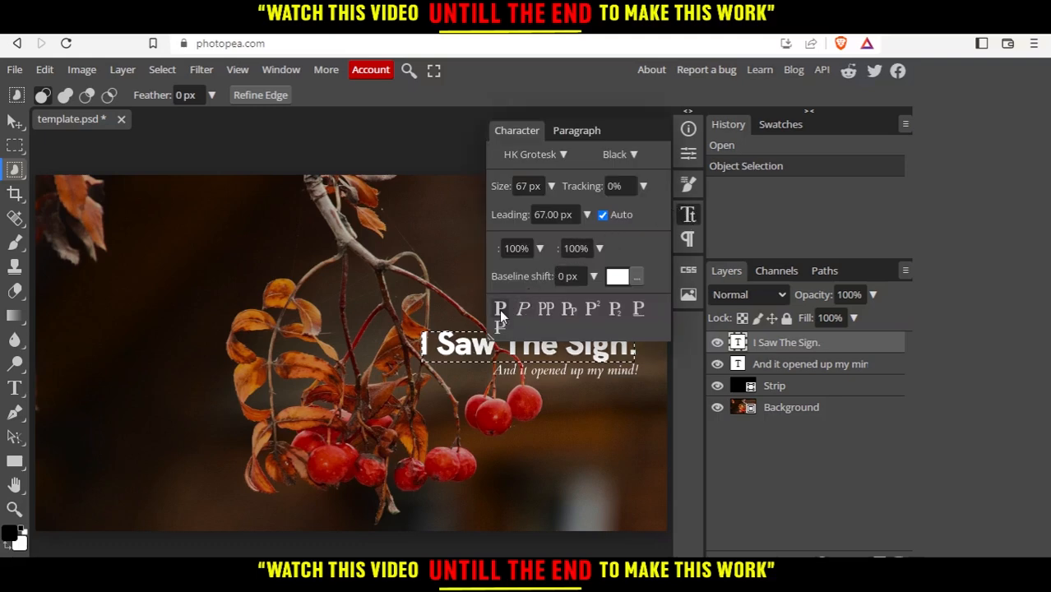
pyautogui.click(523, 309)
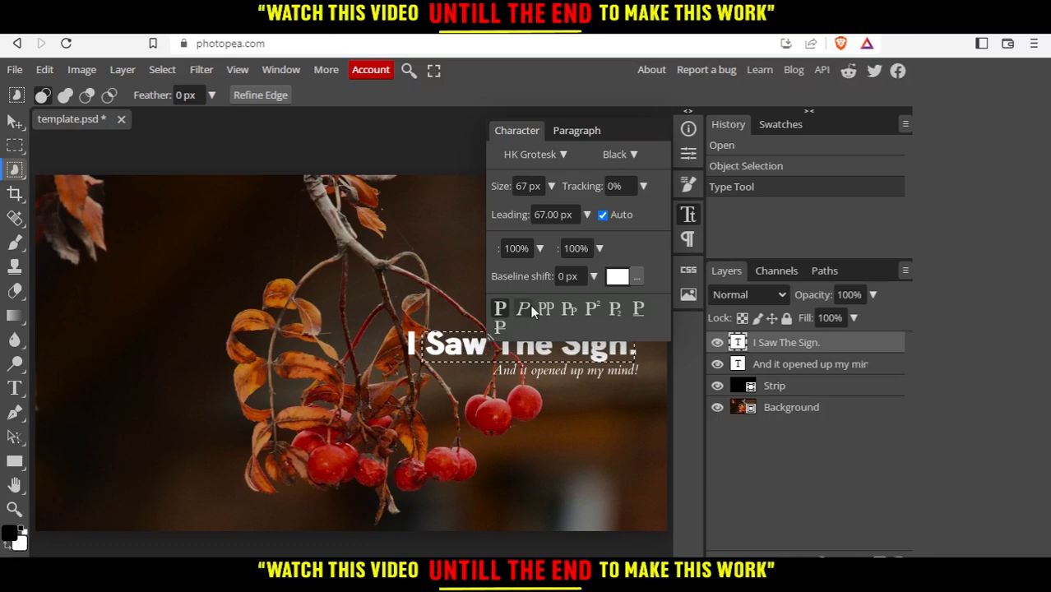
pyautogui.click(576, 130)
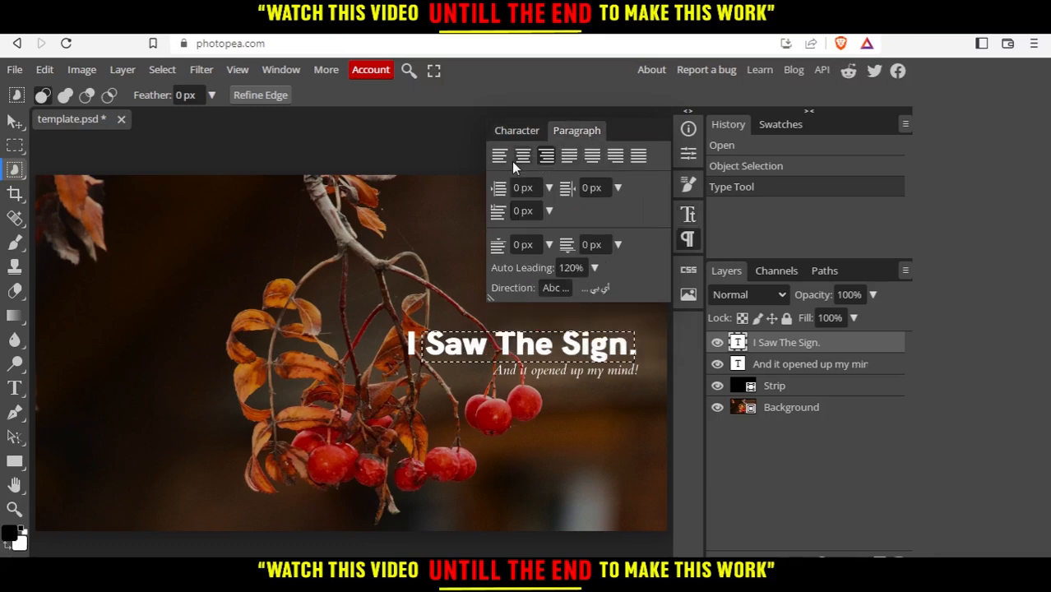
# Step: Left-align the headline paragraph and begin editing its left indent value
pyautogui.click(569, 156)
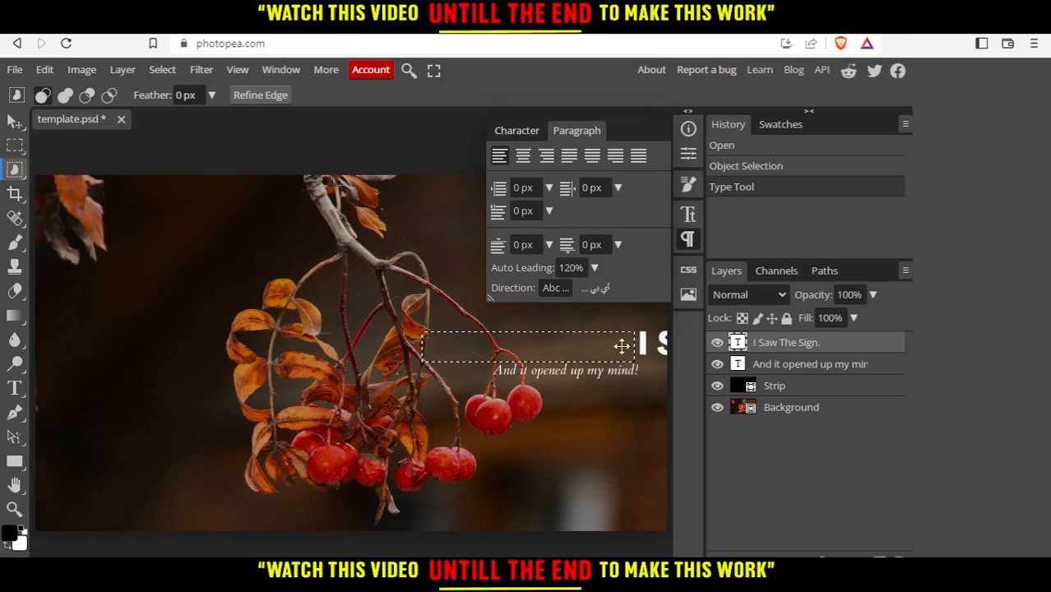
pyautogui.click(523, 188)
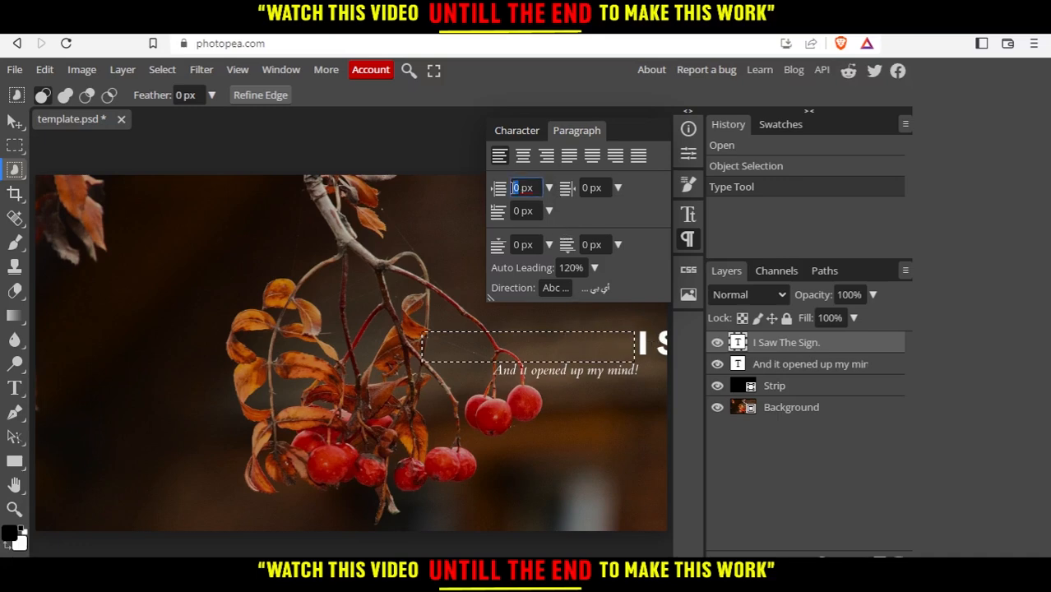